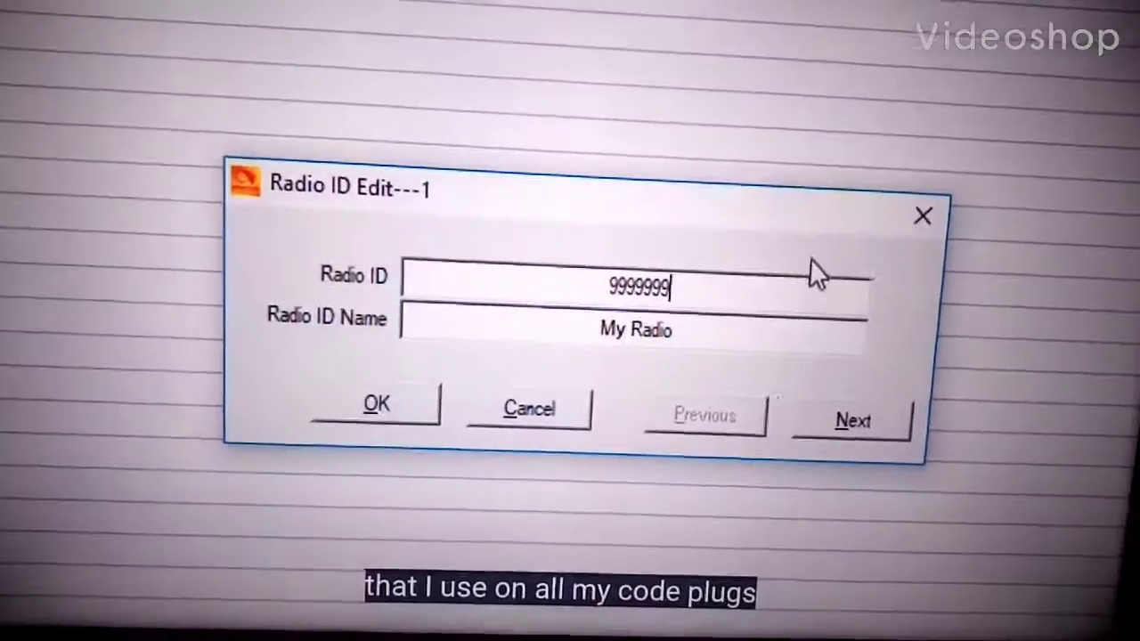
Step: Rename radio ID 9999999 from 'My Radio' to 'Test Number' and confirm
{"action": "double_click", "coordinate": [633, 330]}
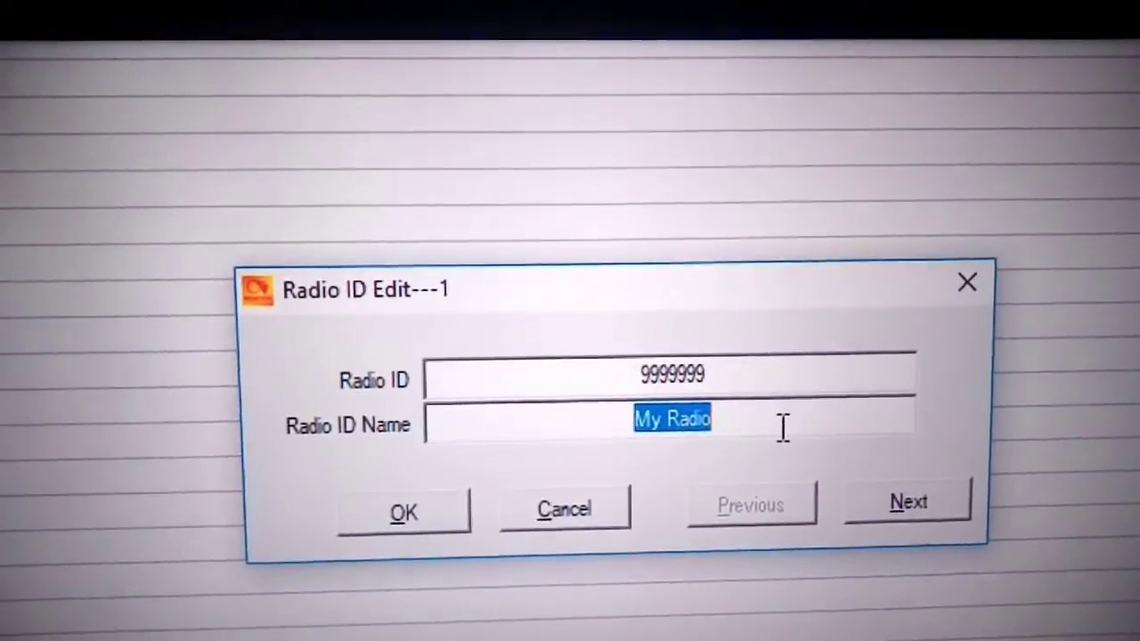
{"action": "type", "text": "Test Nu"}
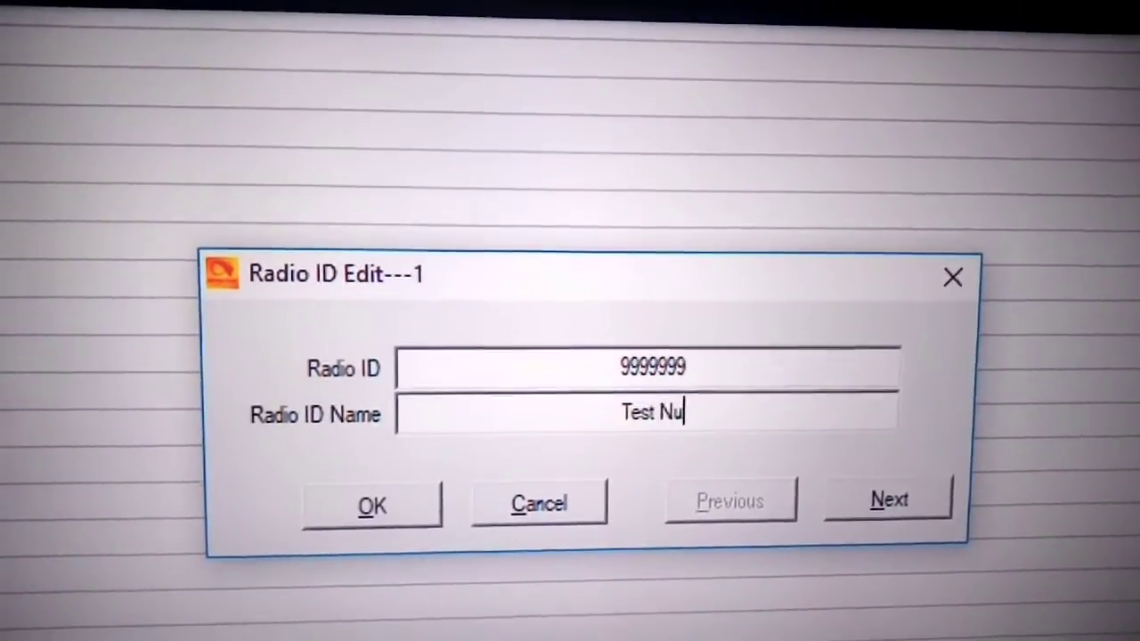
{"action": "type", "text": "mber"}
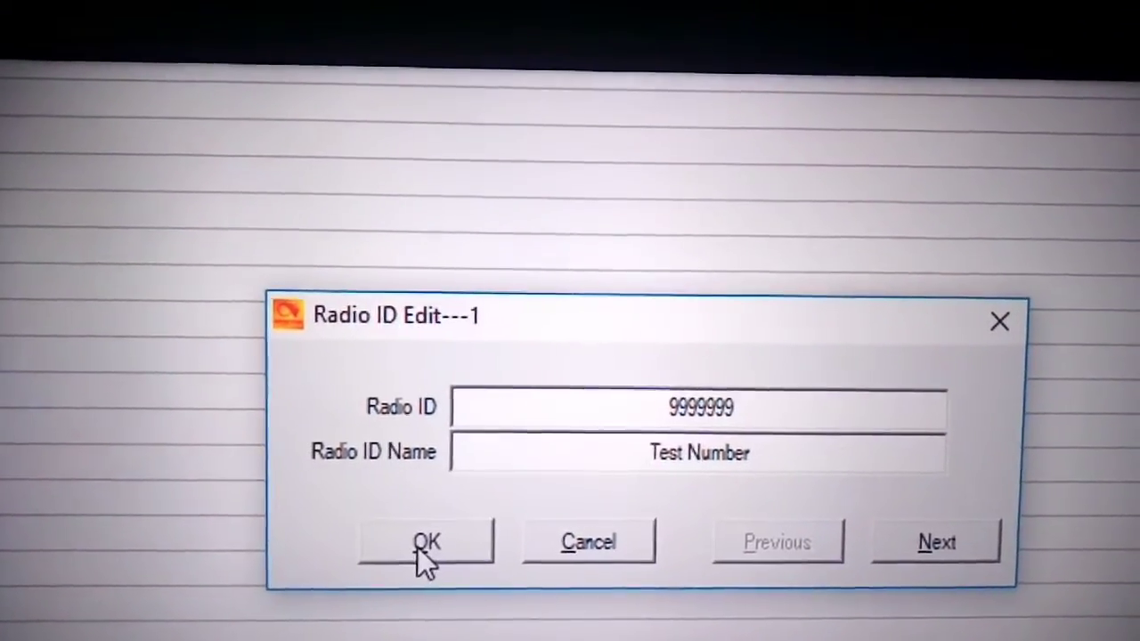
{"action": "left_click", "coordinate": [426, 541]}
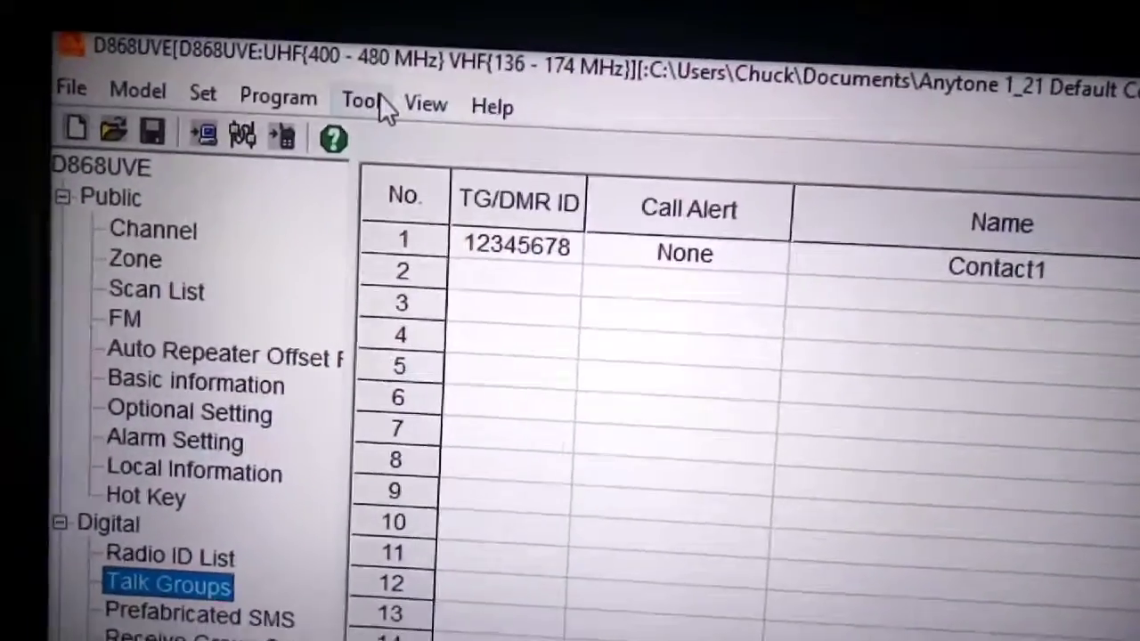
Step: Show the Talk Groups list containing only Contact1
{"action": "left_click", "coordinate": [361, 98]}
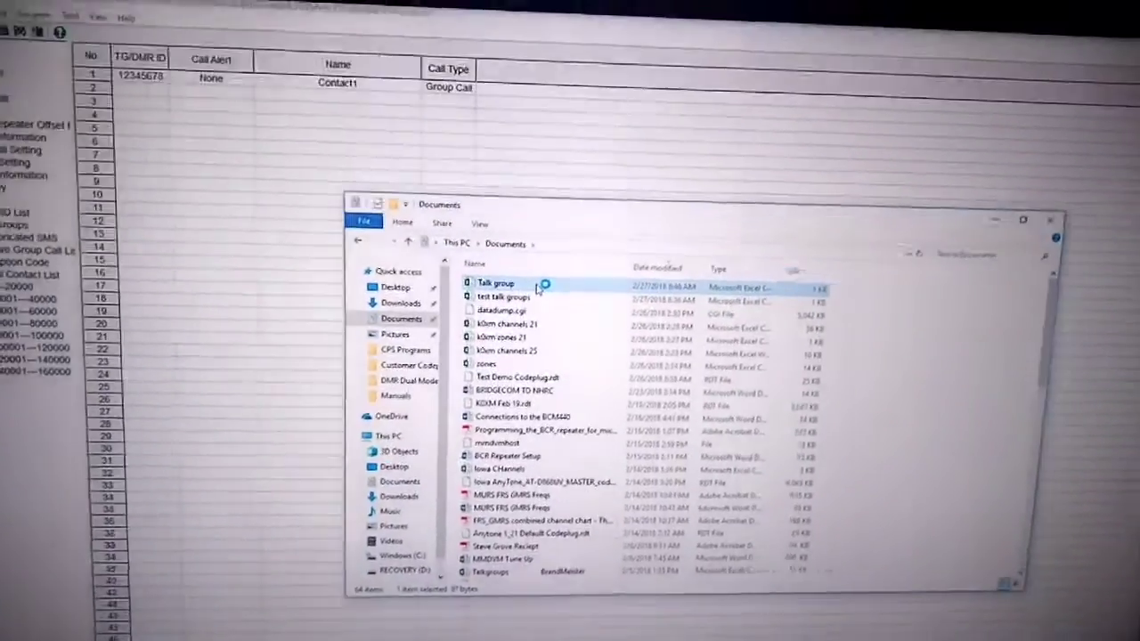
Step: Open the 'Talk group' Excel file from the Documents folder
{"action": "double_click", "coordinate": [495, 283]}
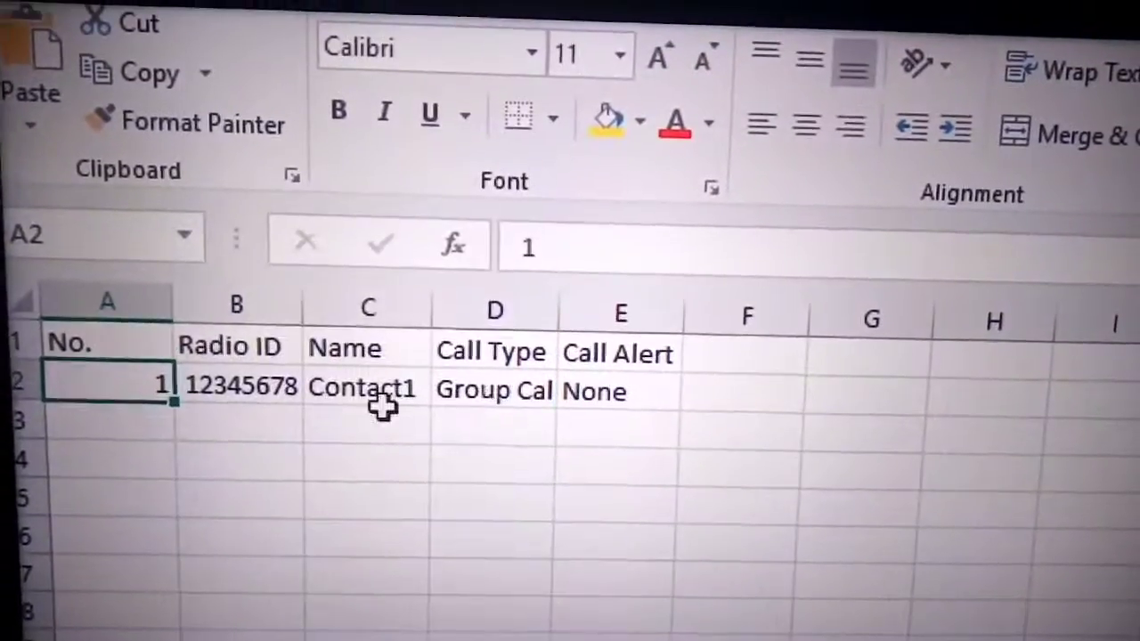
Step: Fill the talk group rows (World-wide, North America, JOTA, BM Parrot, TAC, US states) and scroll through them
{"action": "left_click", "coordinate": [101, 350]}
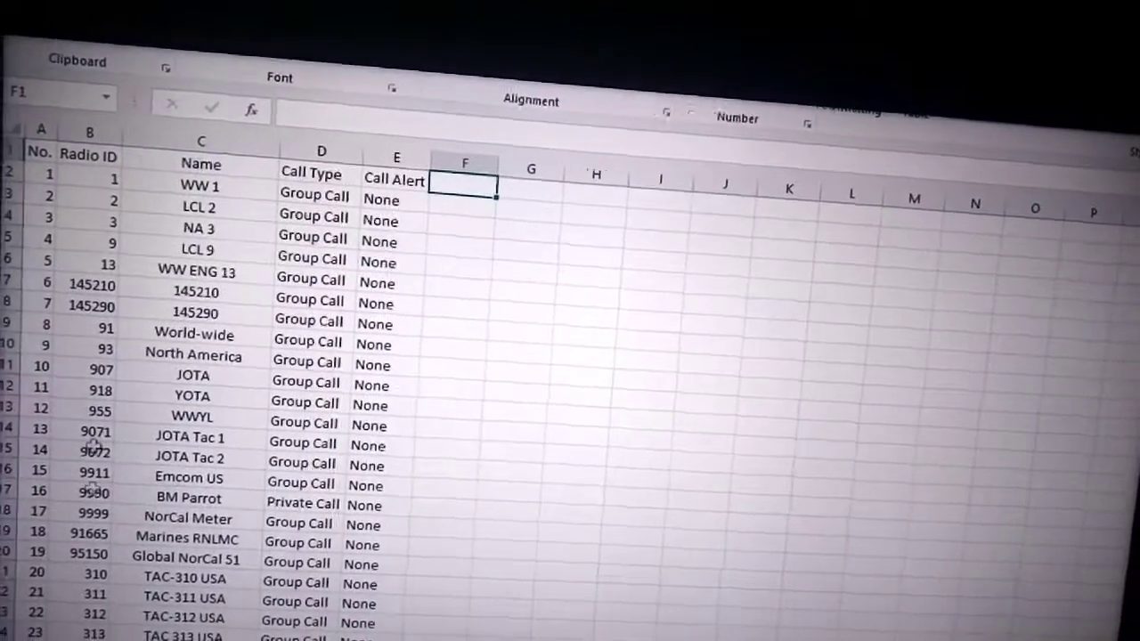
{"action": "scroll", "scroll_direction": "down", "scroll_amount": 3}
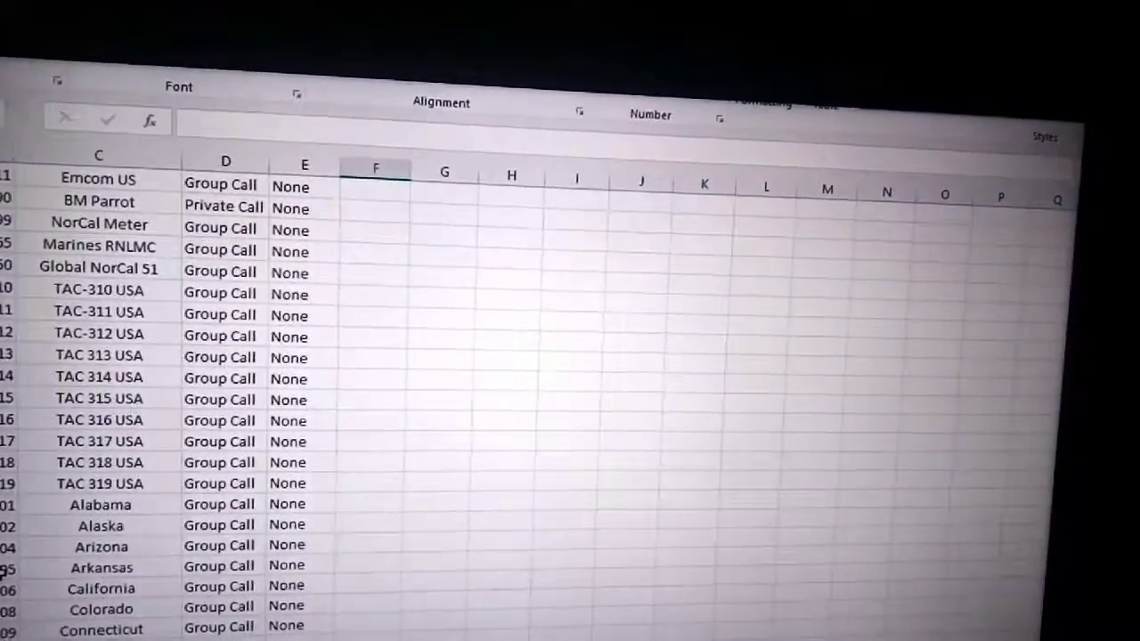